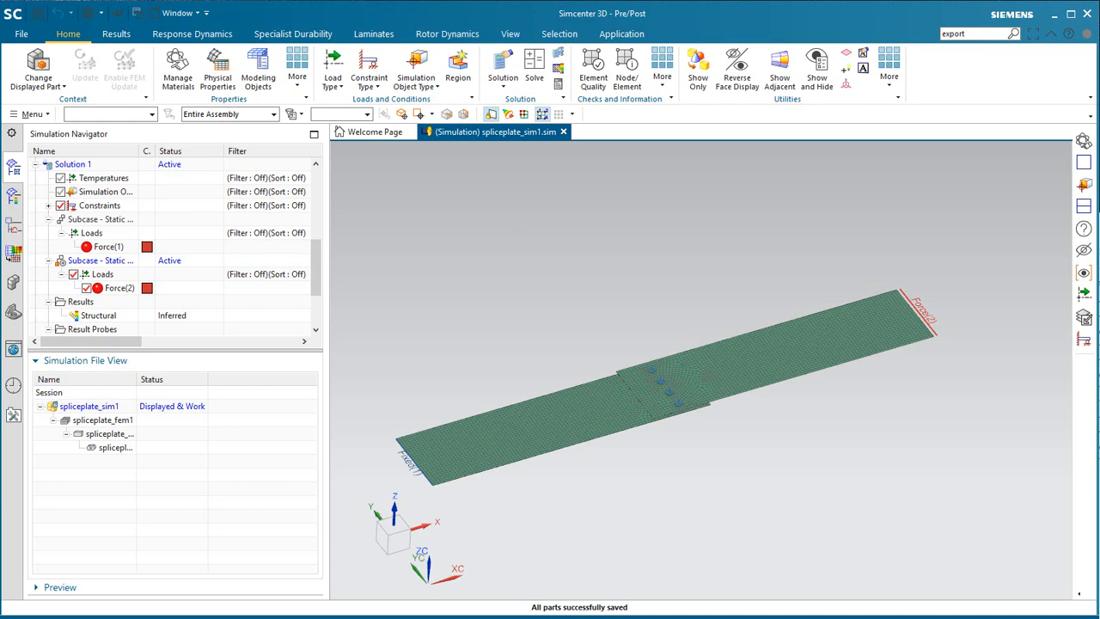
Inspect the CBUSH spring collector in the FEM file and return to the sim.
click(100, 419)
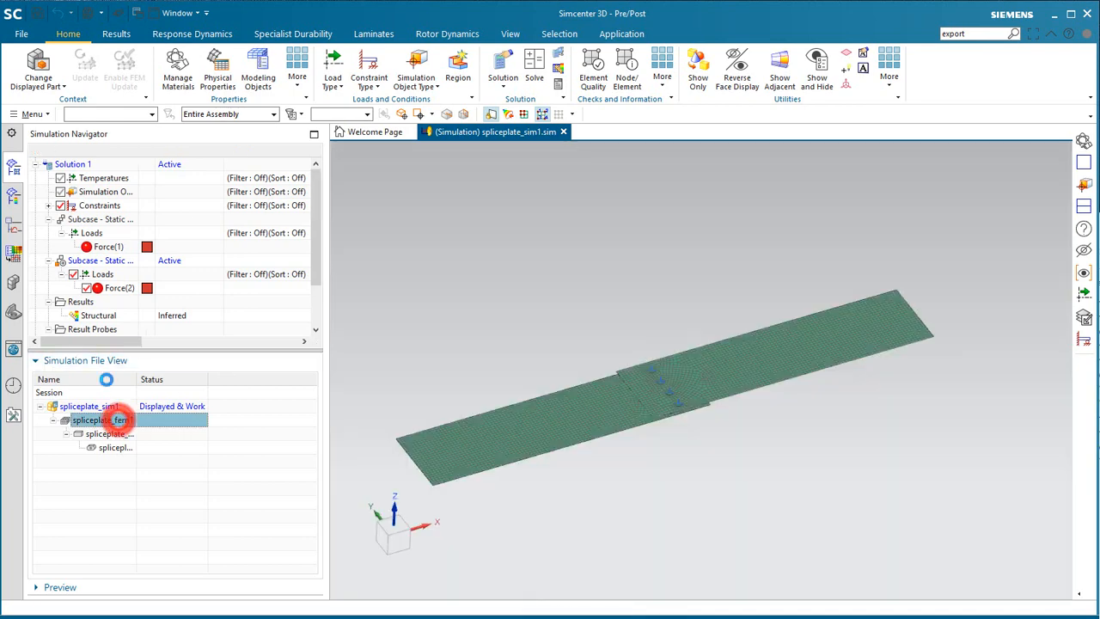
double_click(100, 419)
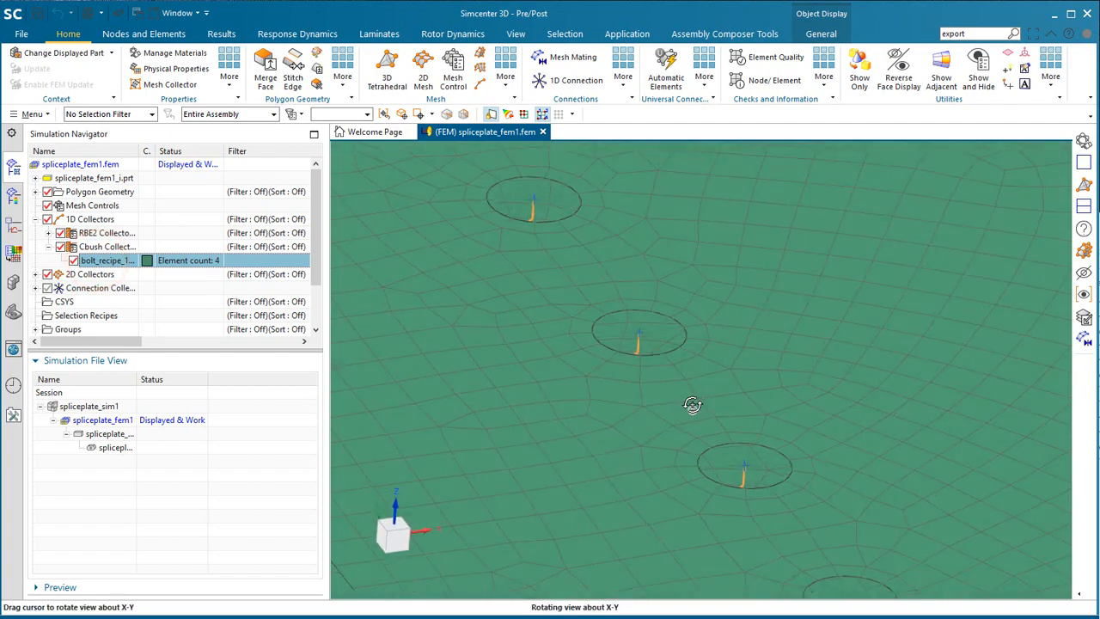
click(90, 405)
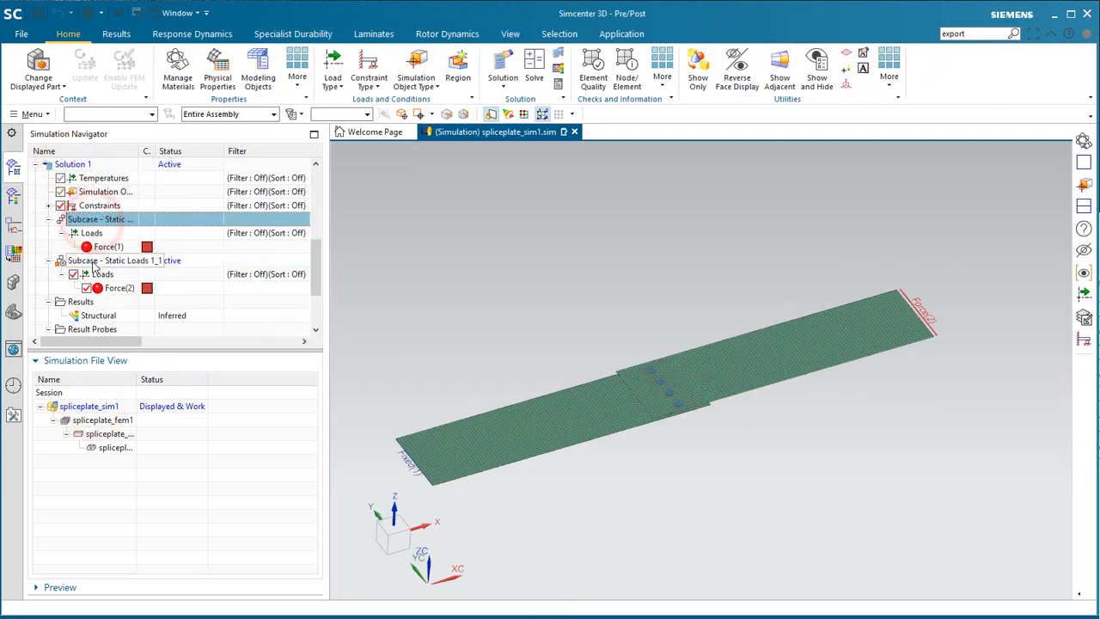
Plot Spring-Dashpot Resultant Force-Z for subcase Static Loads 1.
click(112, 261)
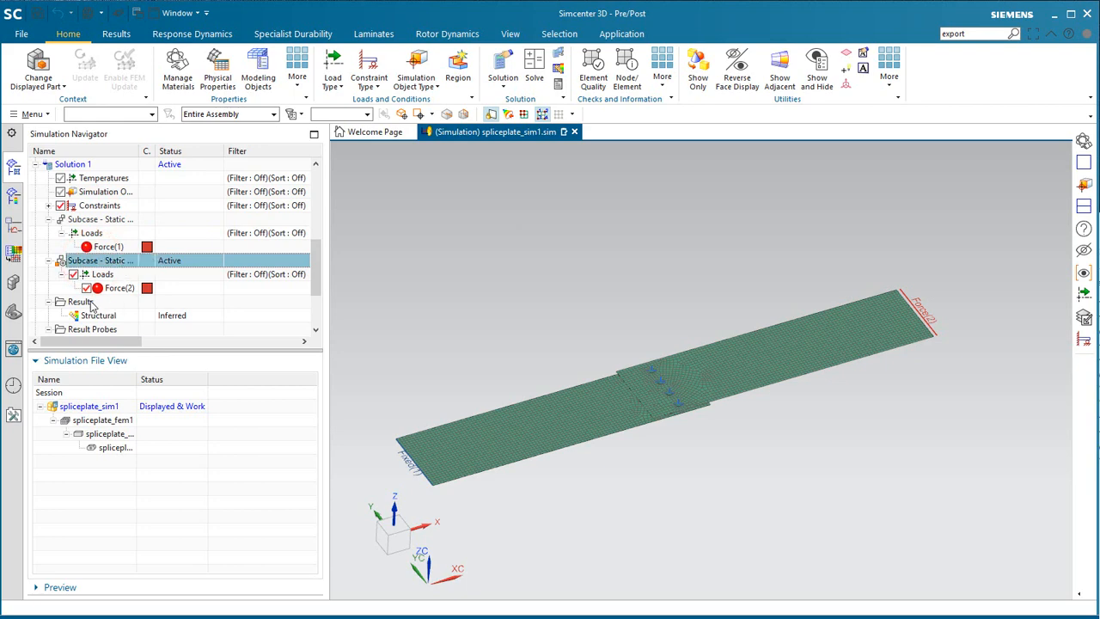
double_click(100, 317)
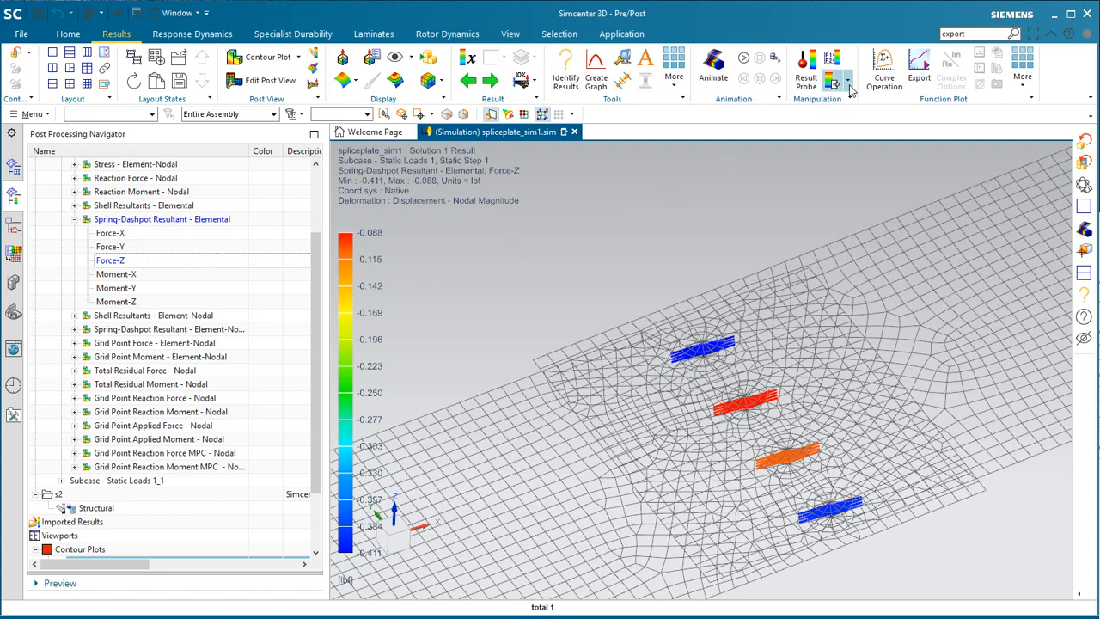
Start Results Extraction from the Manipulation tools on the Results tab.
click(847, 82)
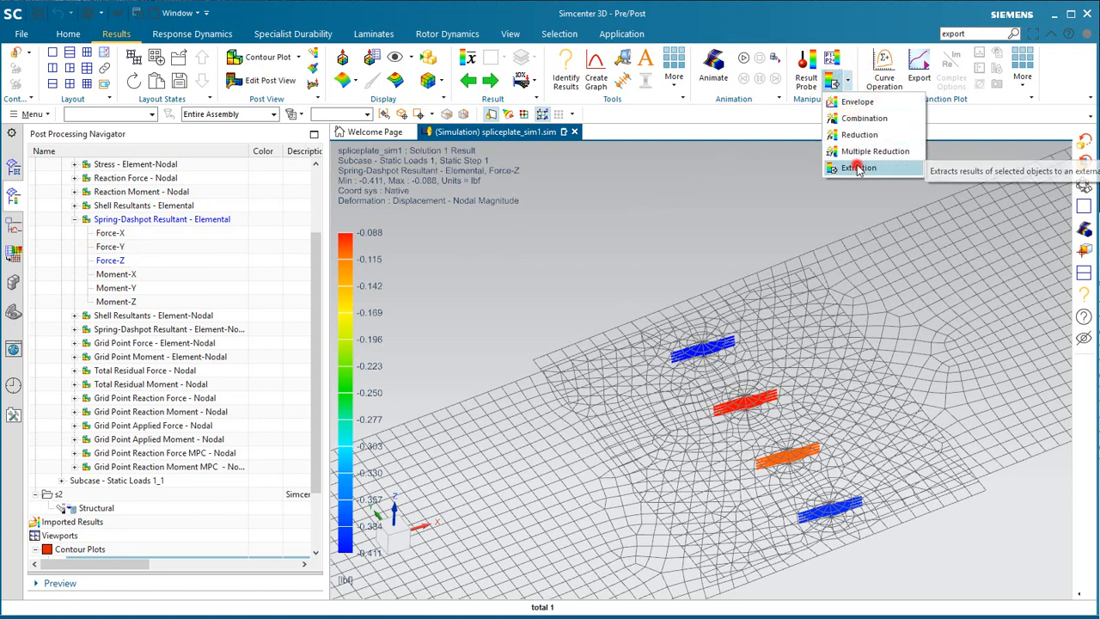
click(857, 169)
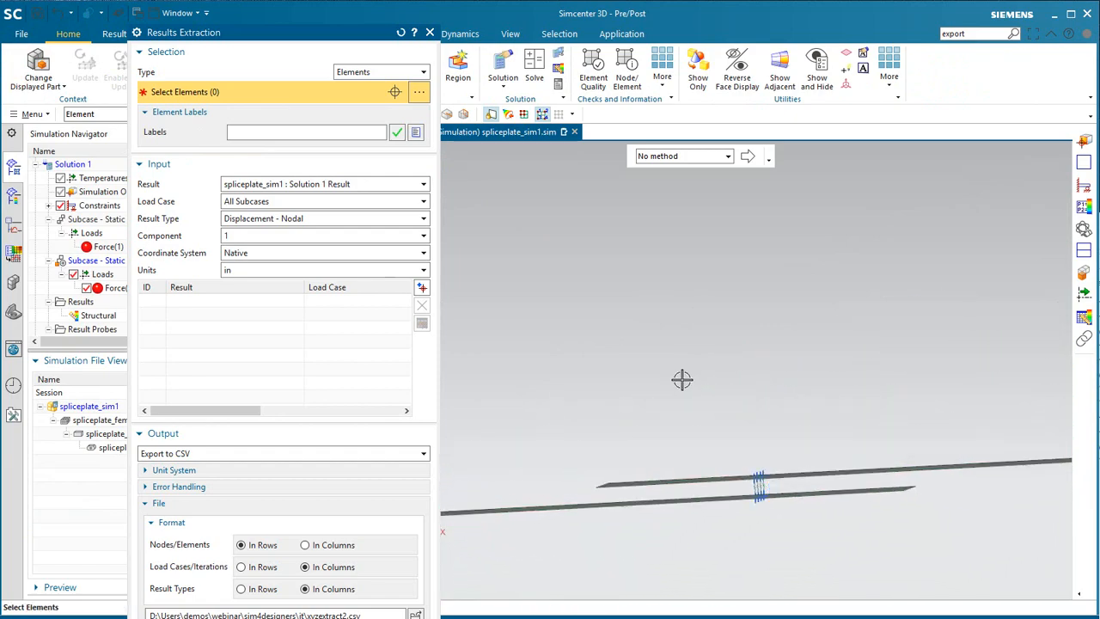
Select the four CBUSH spring elements with selection type kept as Elements.
click(684, 471)
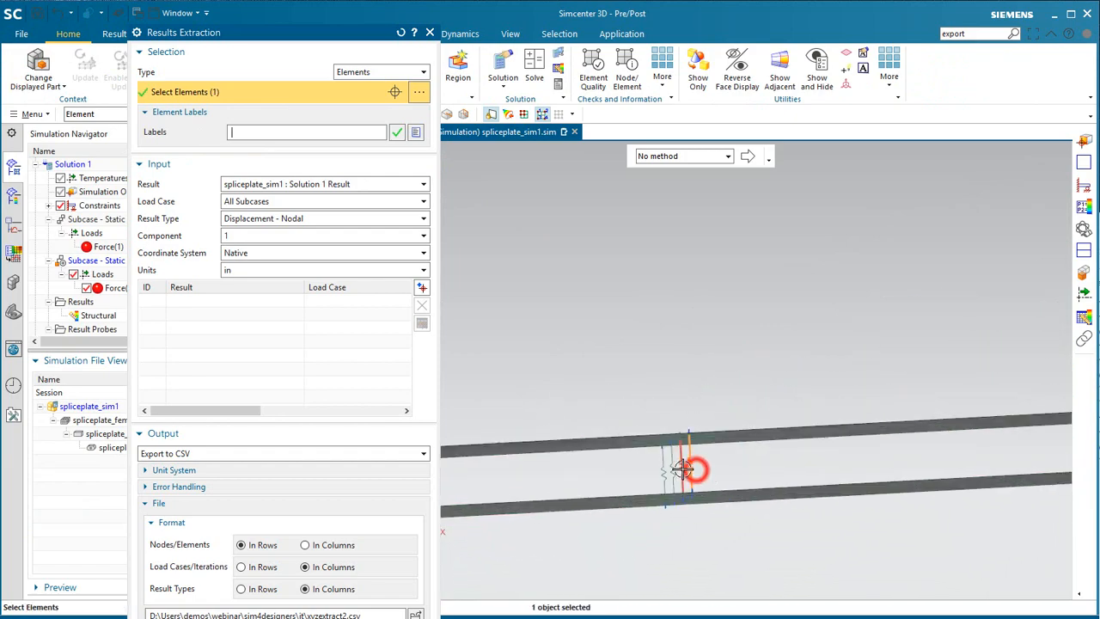
click(687, 467)
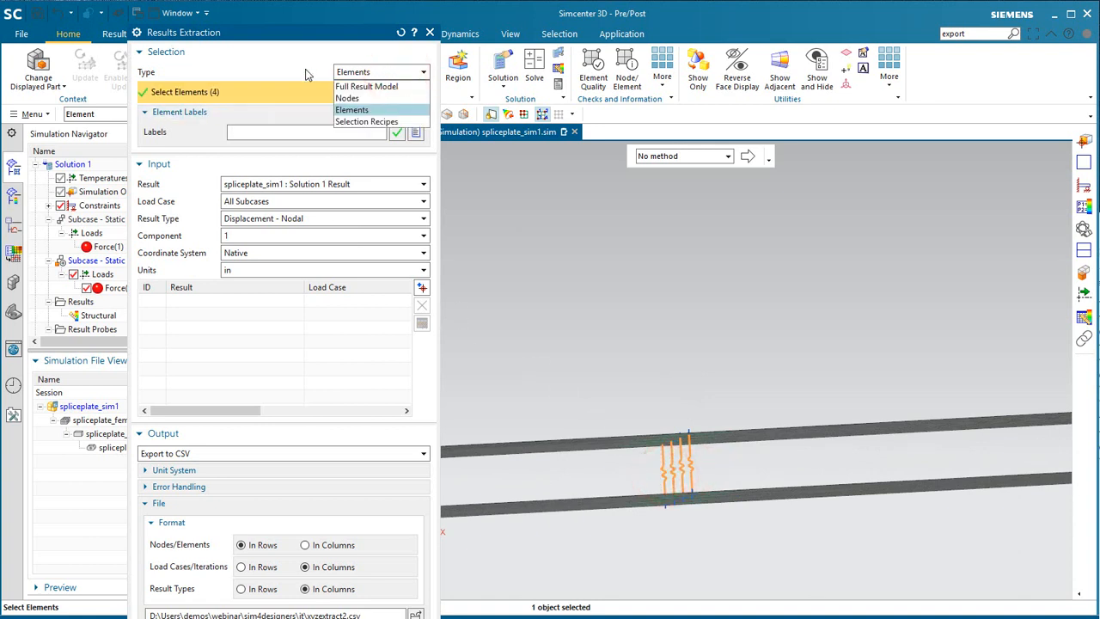
click(351, 110)
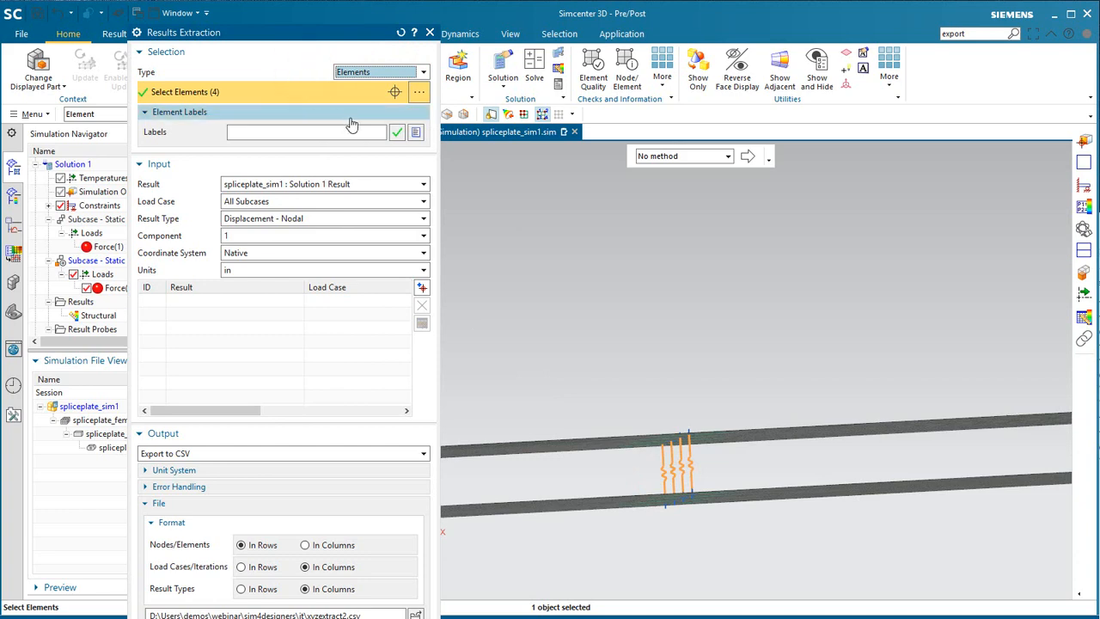
mouse_move(416, 130)
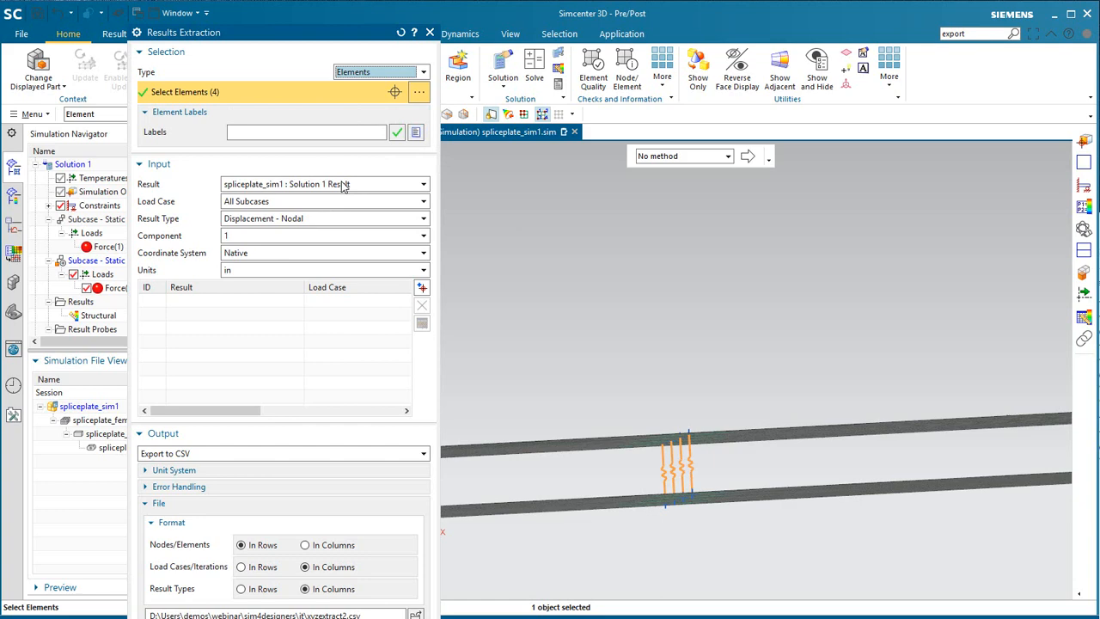
mouse_move(334, 225)
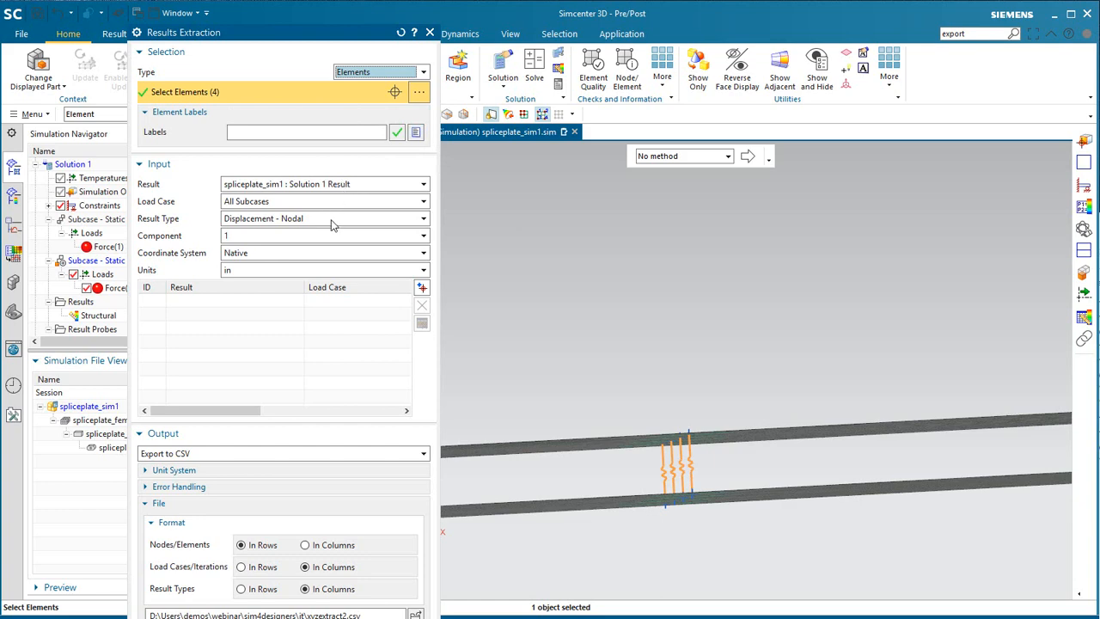
Add Spring-Dashpot Resultant Force-X, Force-Y and Force-Z for all subcases, six entries.
click(323, 218)
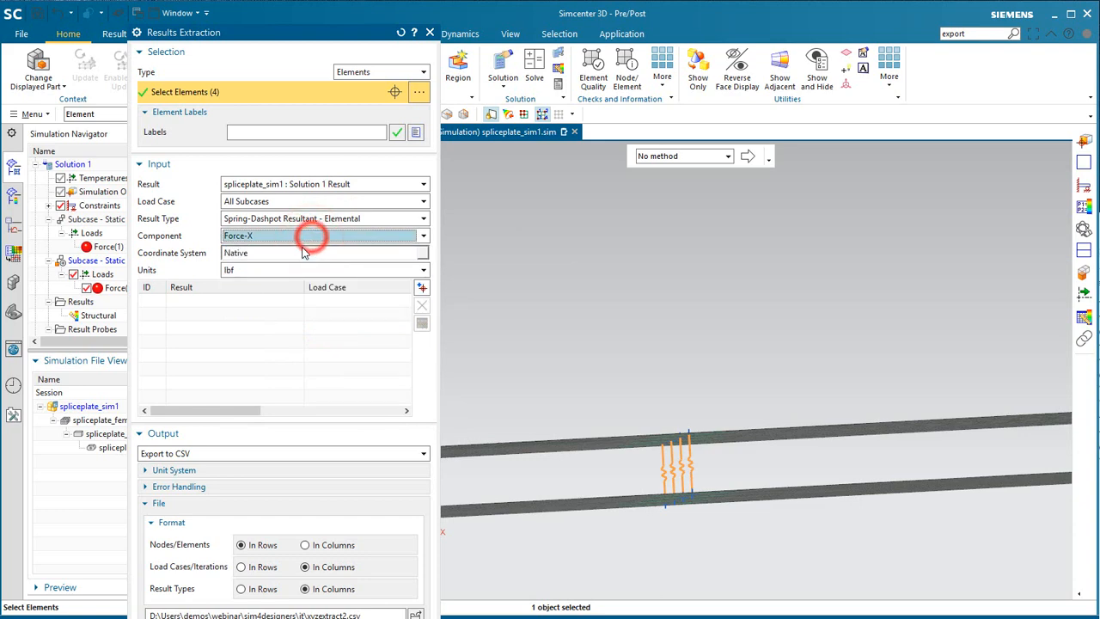
click(423, 287)
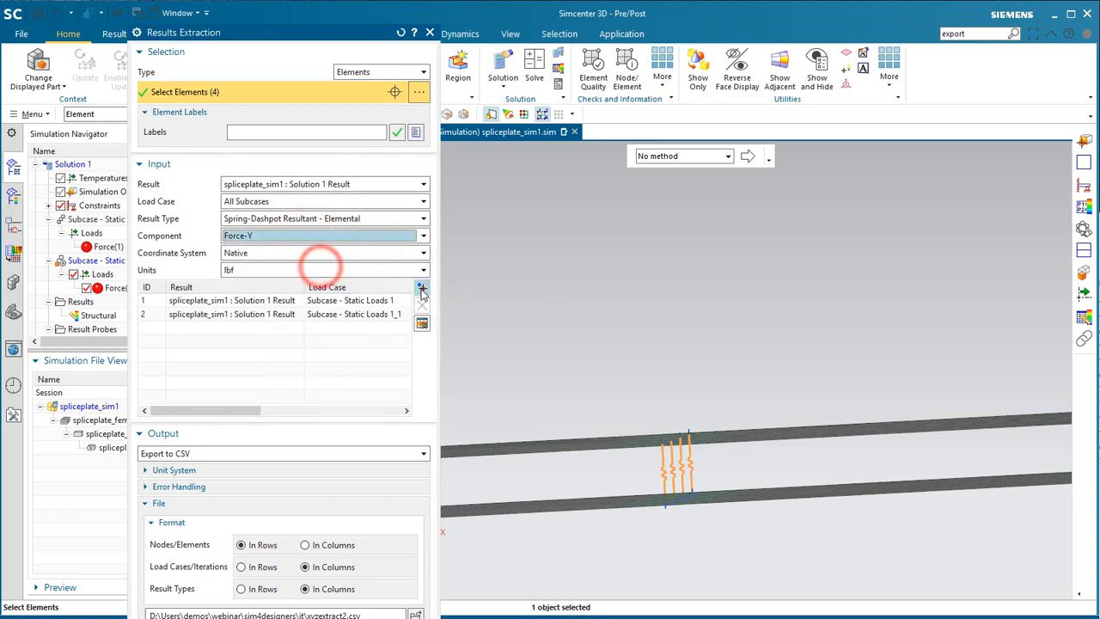
click(422, 287)
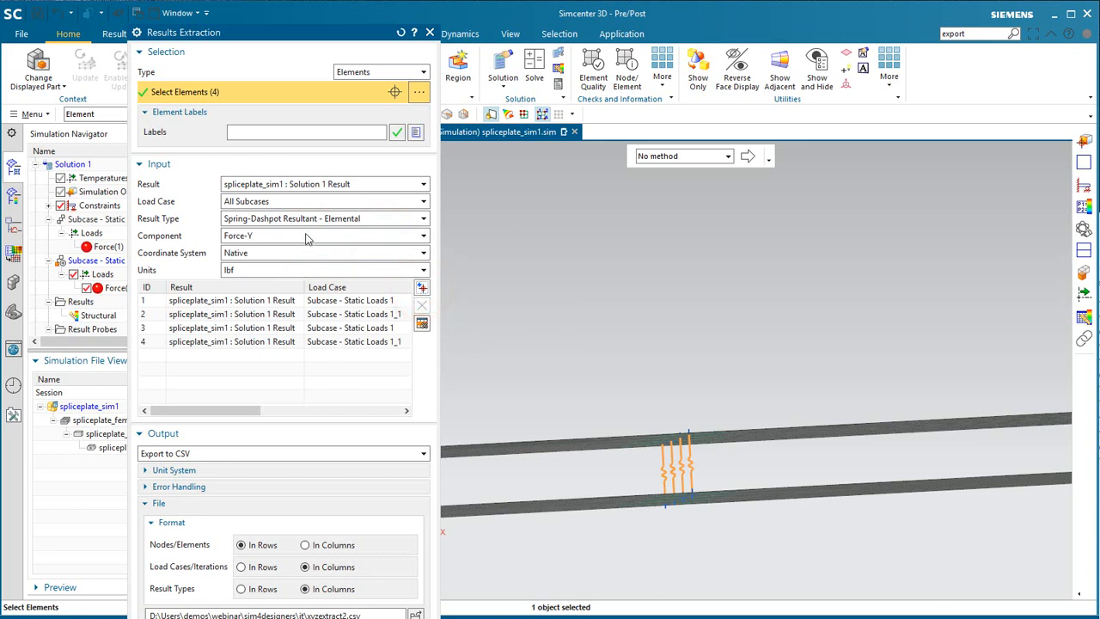
click(324, 235)
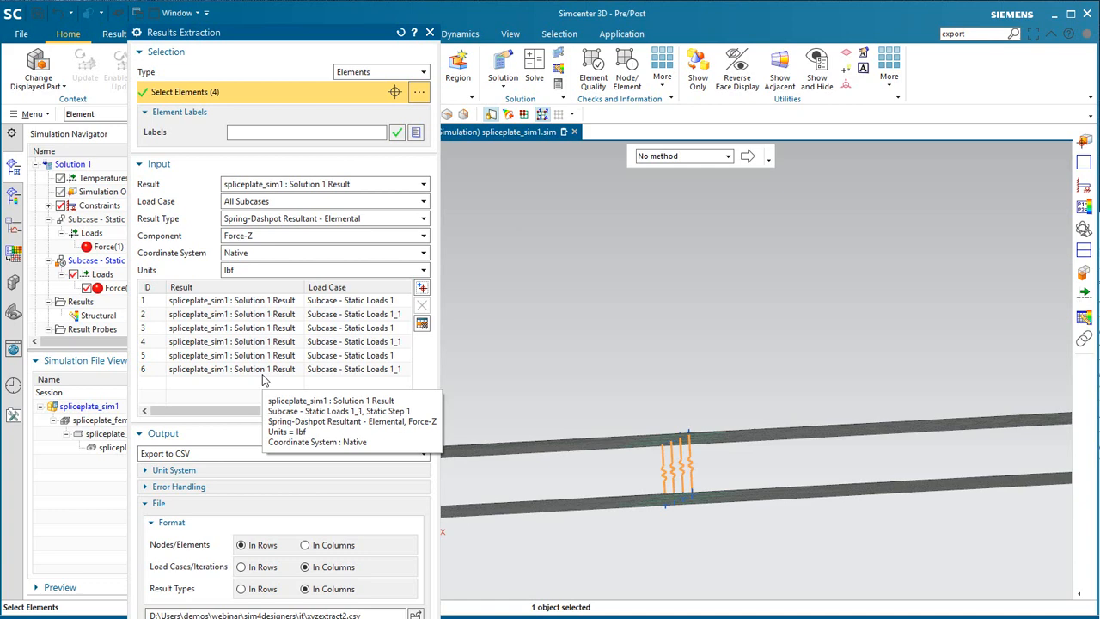
mouse_move(391, 369)
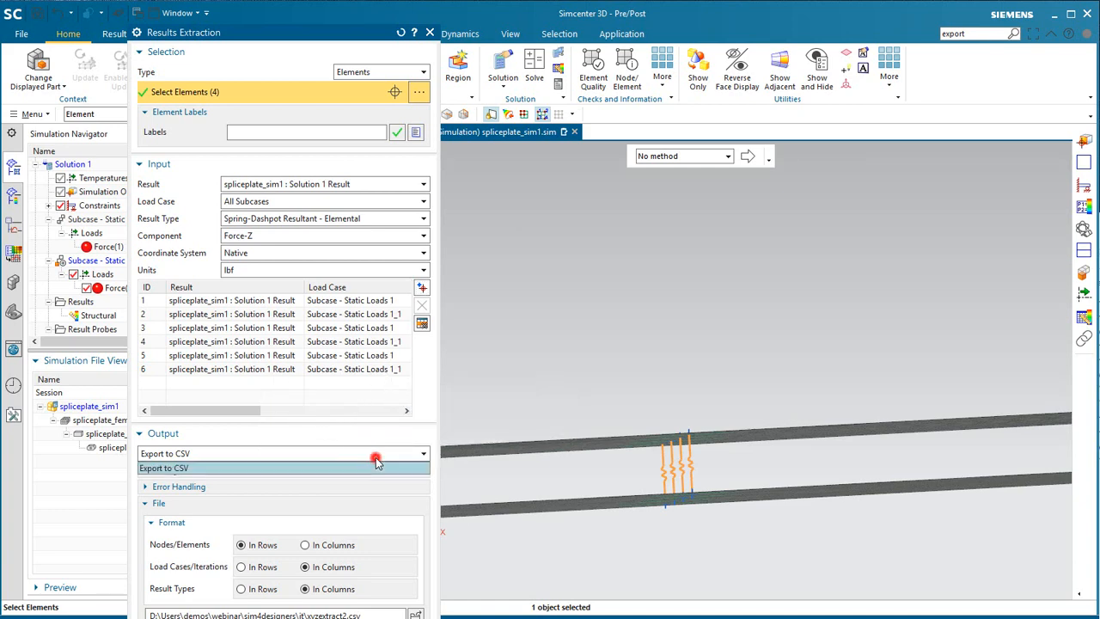
Export the listed results to xyzextract3.csv with Export to CSV output.
click(375, 454)
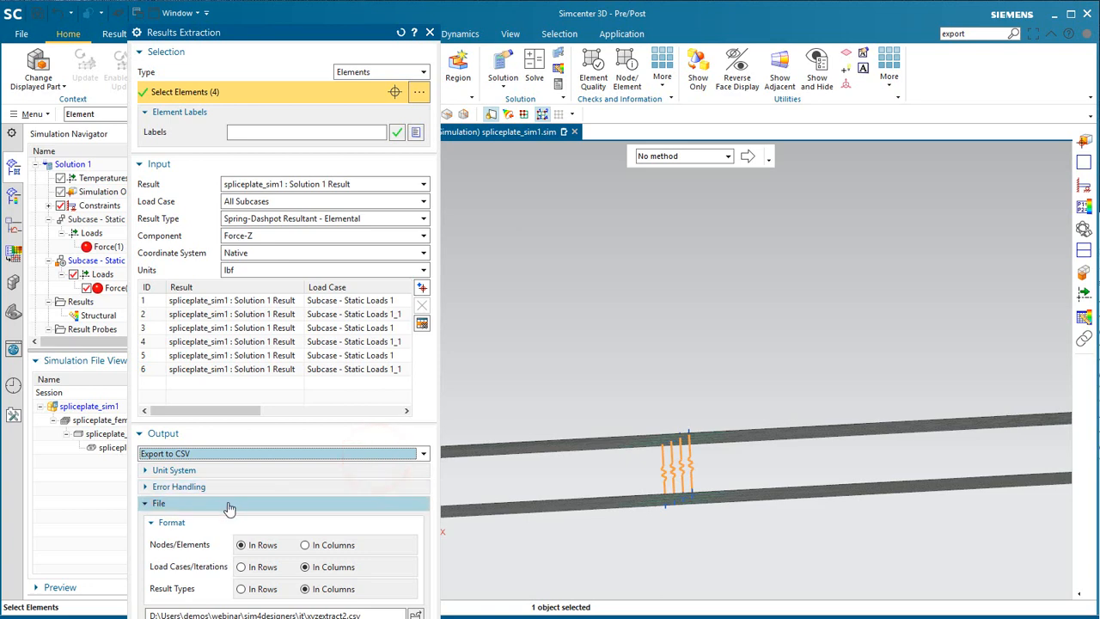
click(241, 545)
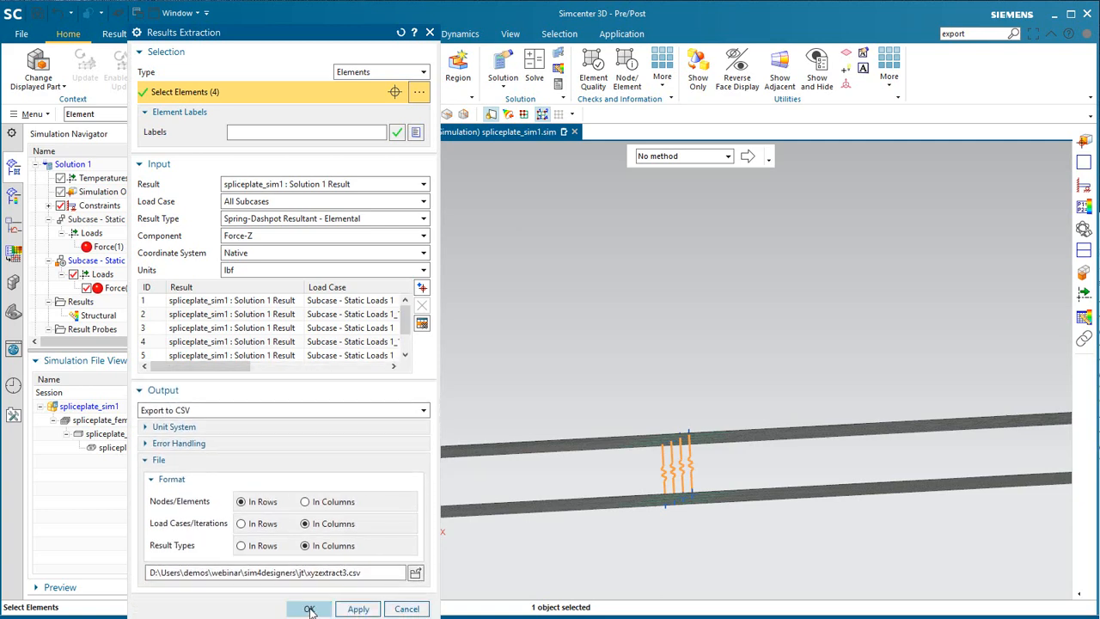
click(309, 609)
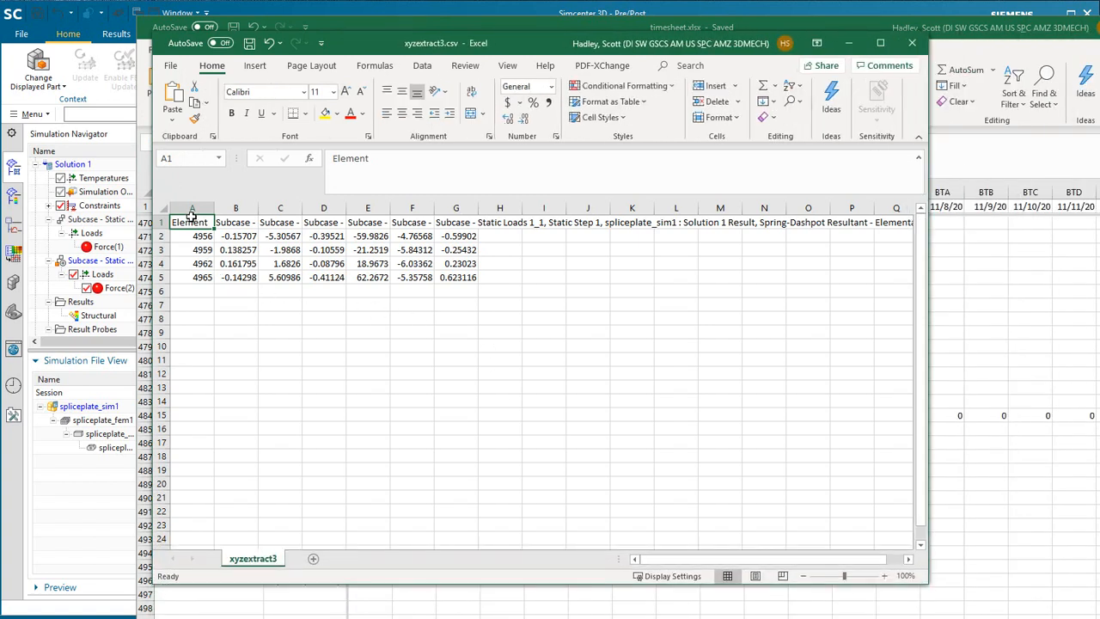
Widen all sheet columns so element IDs and full-precision forces display.
click(163, 206)
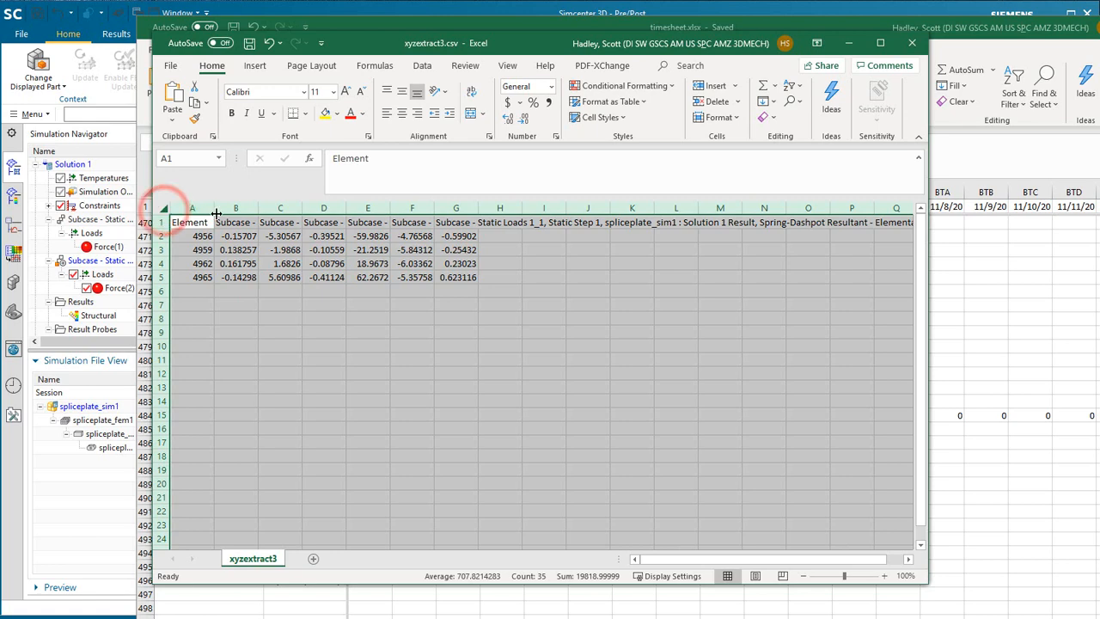
drag(215, 206, 333, 206)
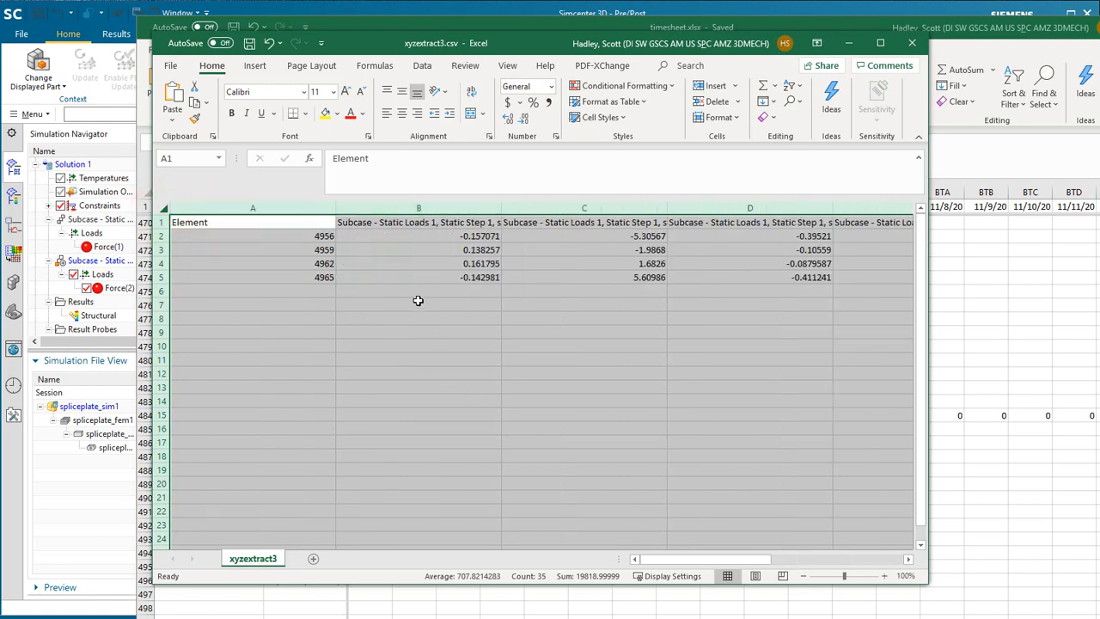
drag(337, 208, 266, 208)
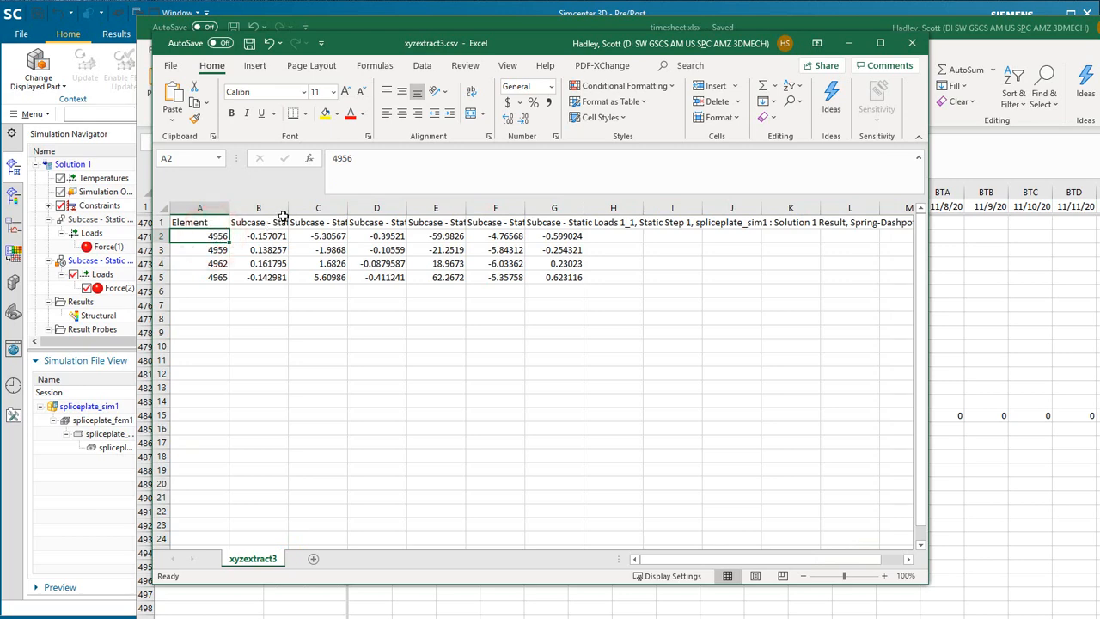
click(258, 222)
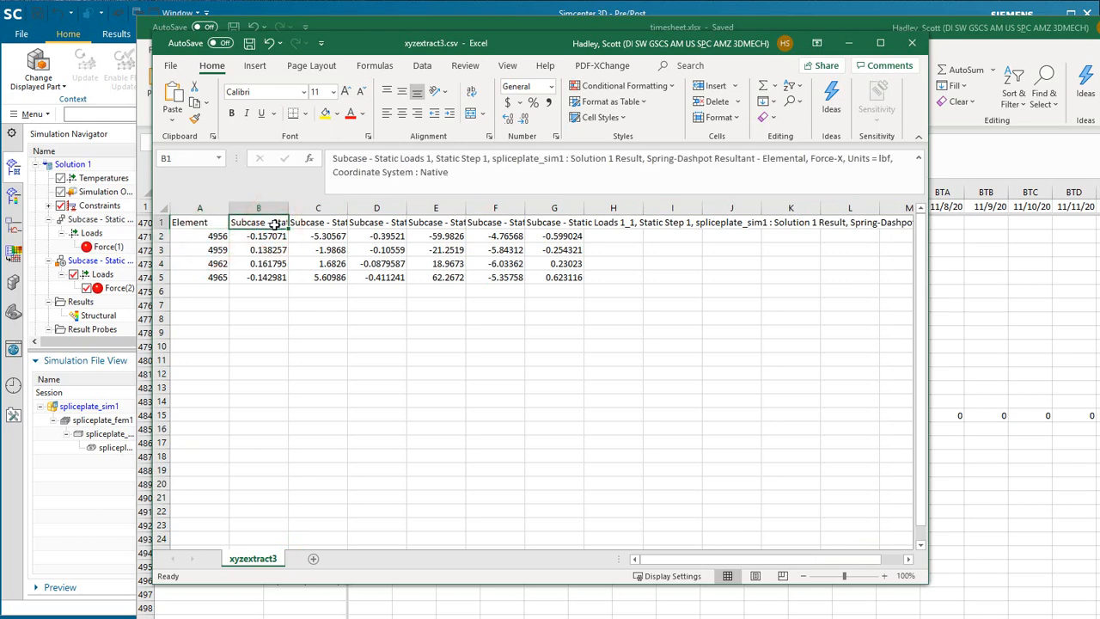
click(318, 235)
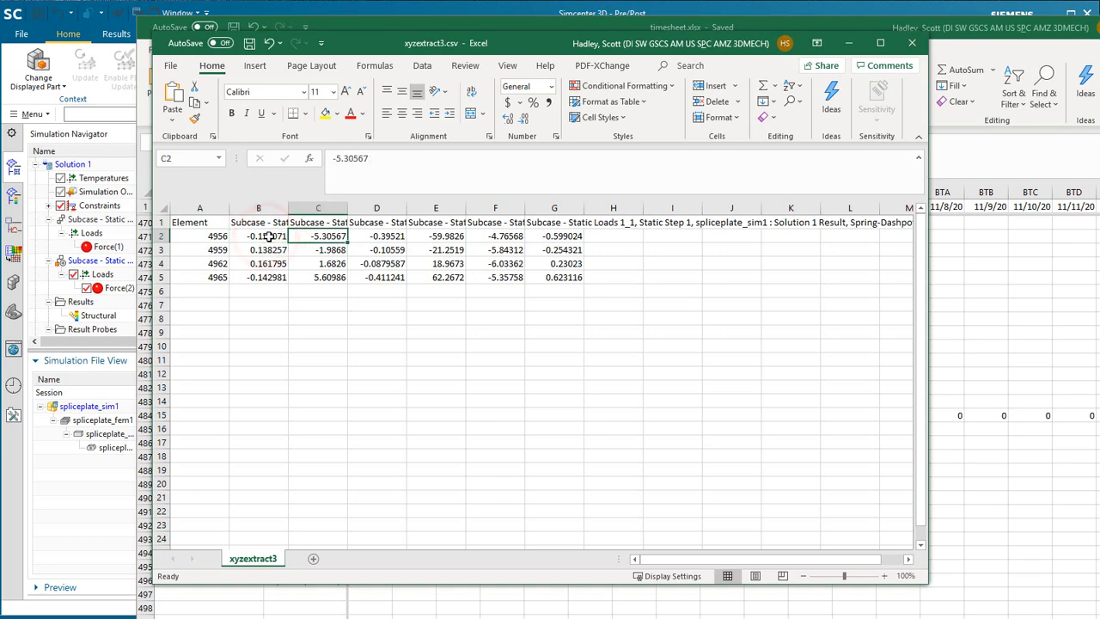
click(376, 235)
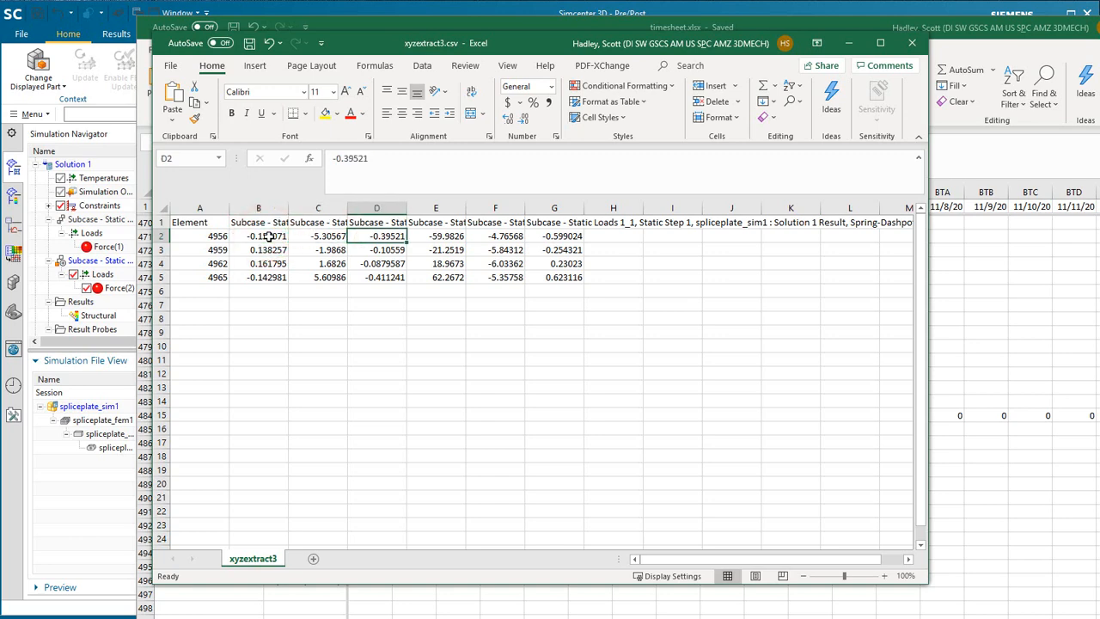
click(553, 235)
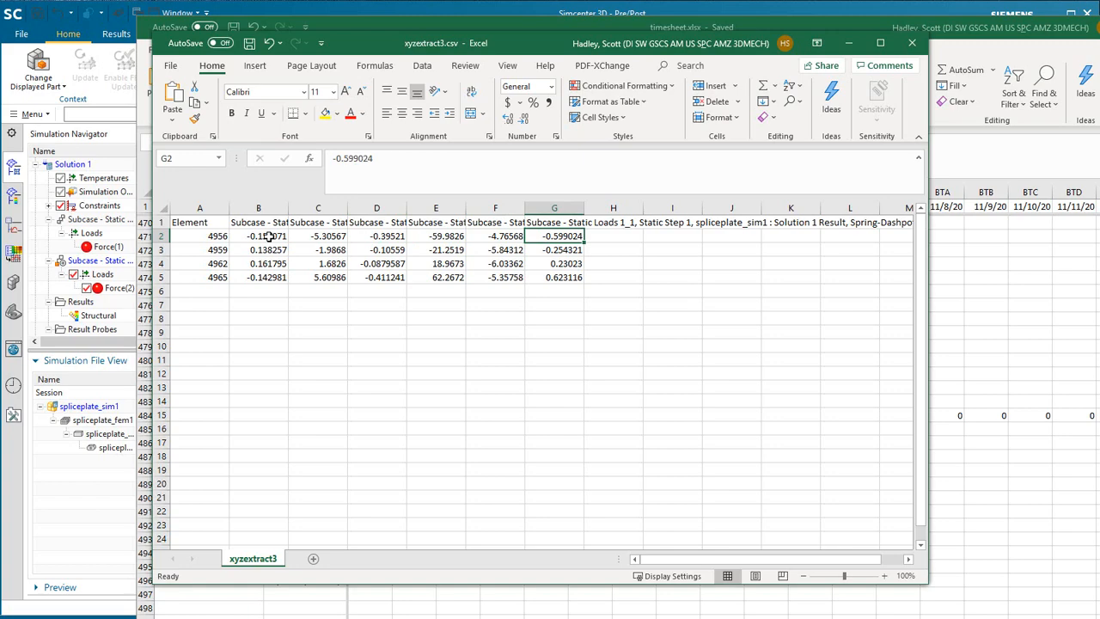
mouse_move(272, 295)
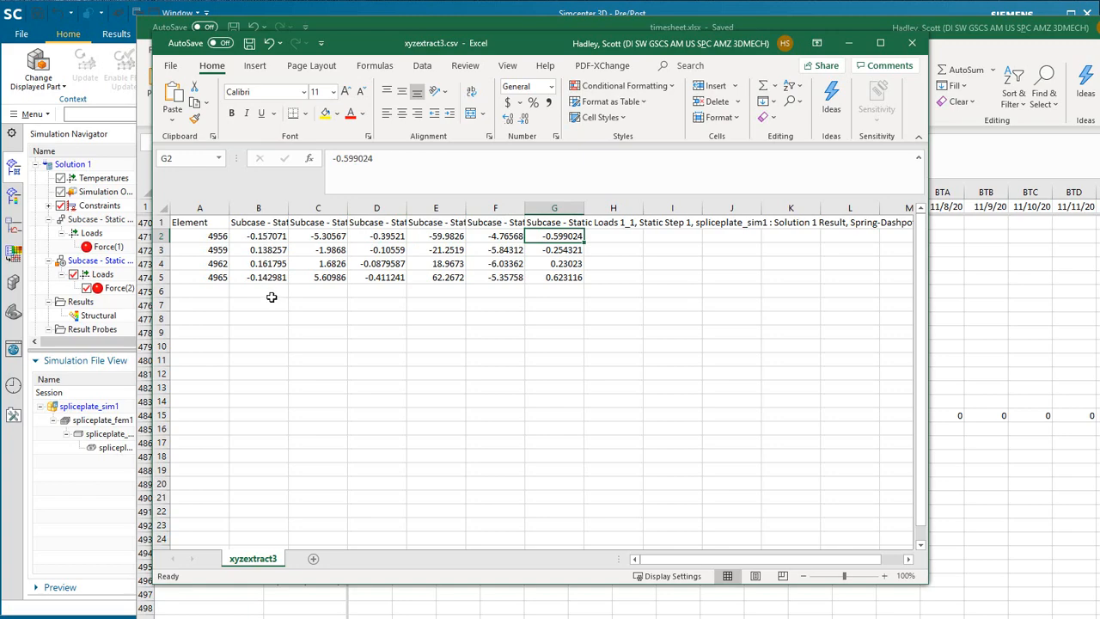